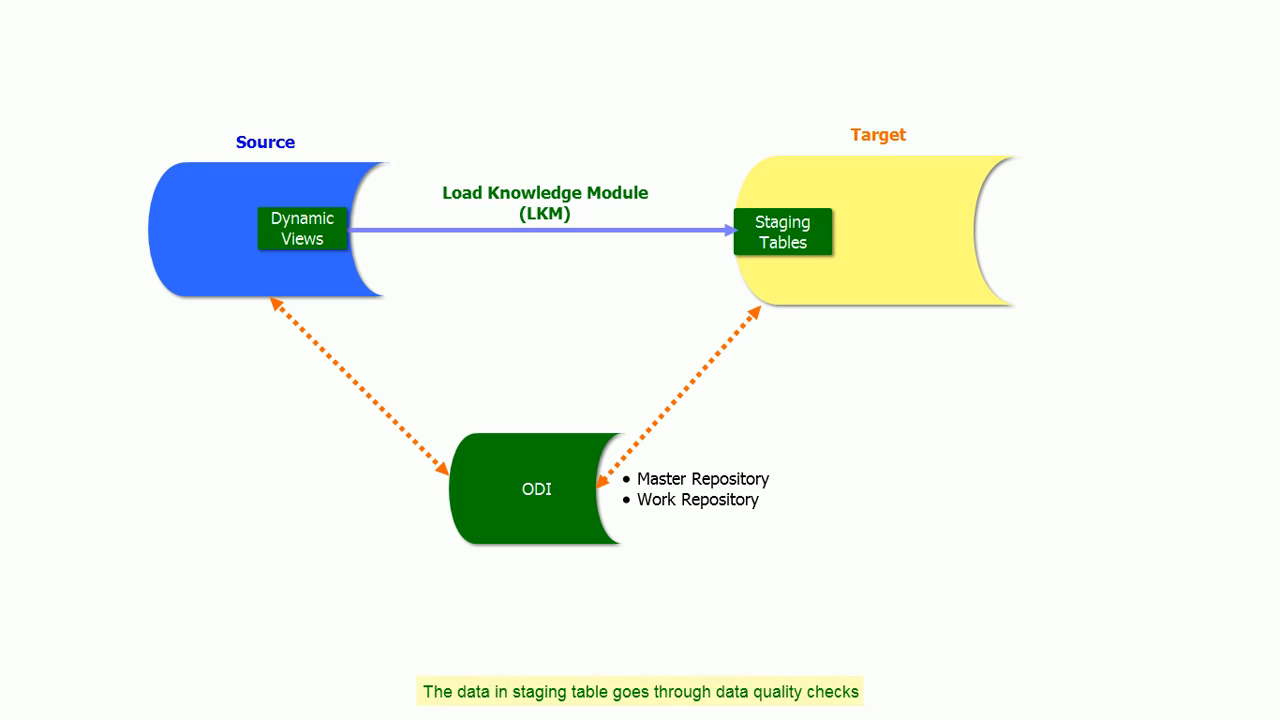
{"action": "left_click", "coordinate": [782, 231]}
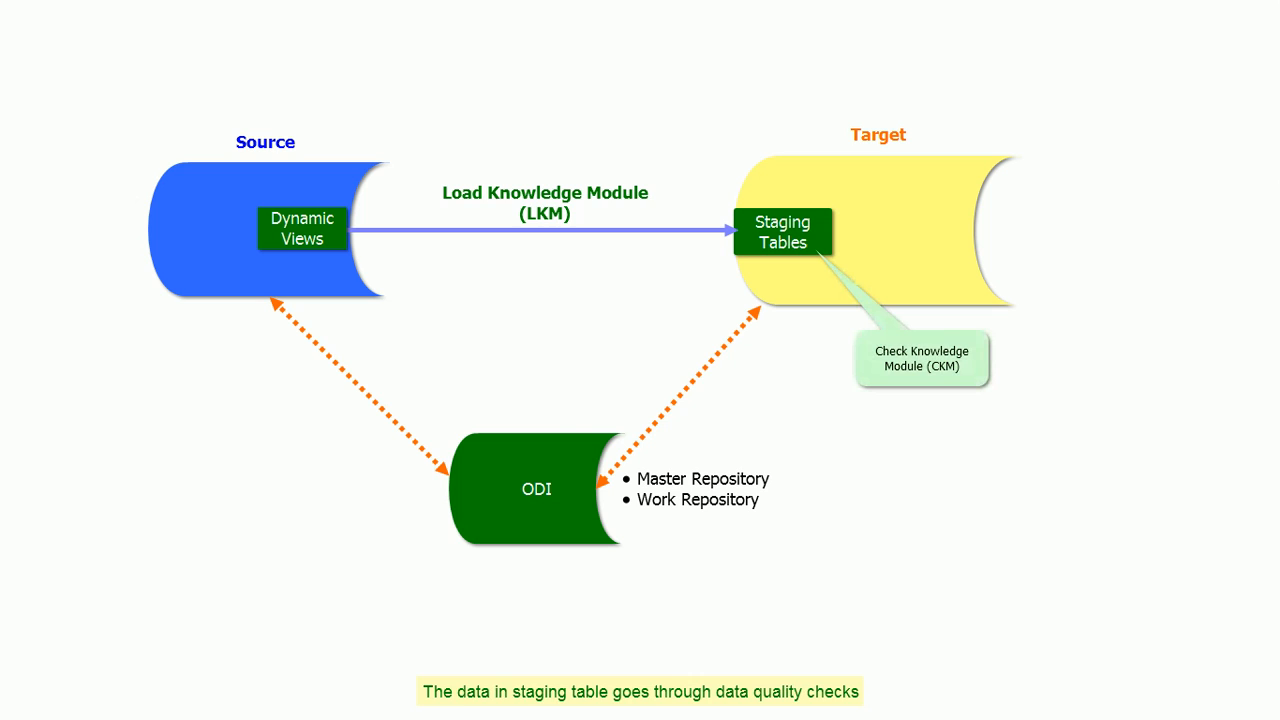